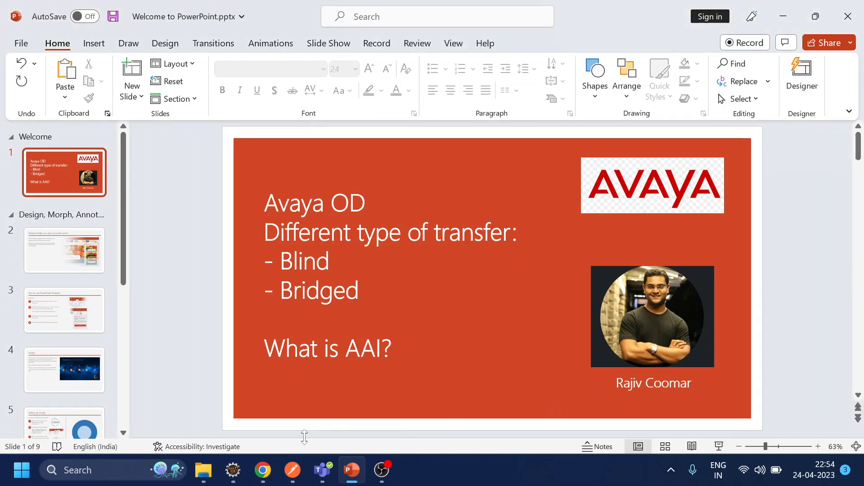
- Switch from the PowerPoint transfer-types slide to the Eclipse TestDB main flow
{"action": "left_click", "coordinate": [233, 470]}
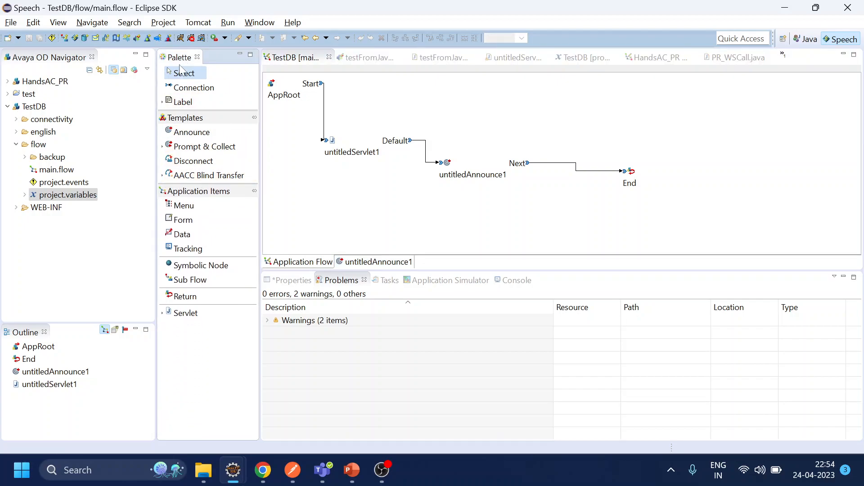
- Expand the AACC Blind Transfer template group in the Palette
{"action": "left_click", "coordinate": [209, 175]}
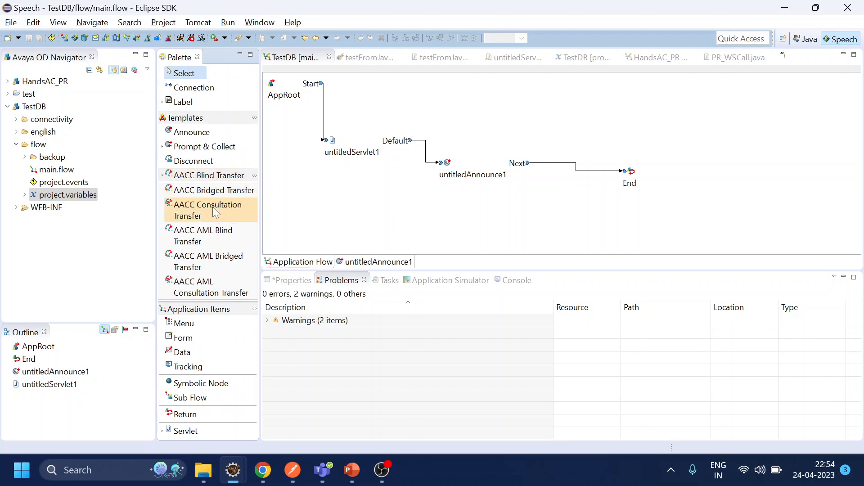
{"action": "mouse_move", "coordinate": [209, 210]}
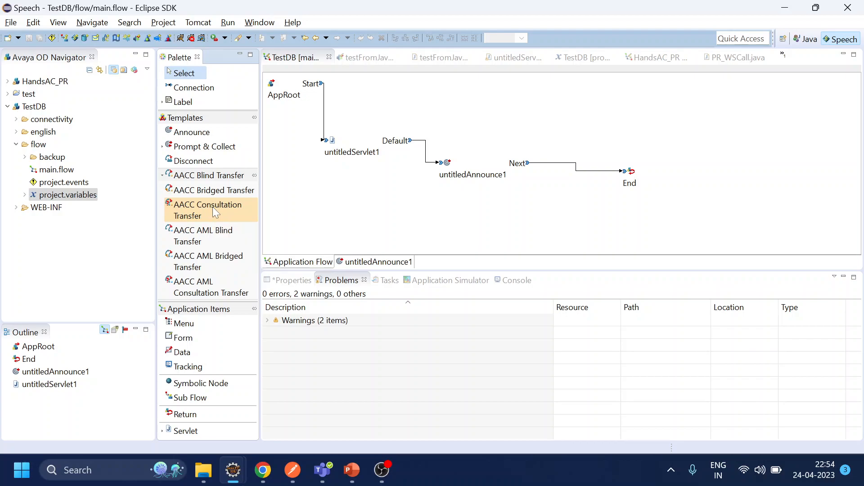
{"action": "mouse_move", "coordinate": [208, 215]}
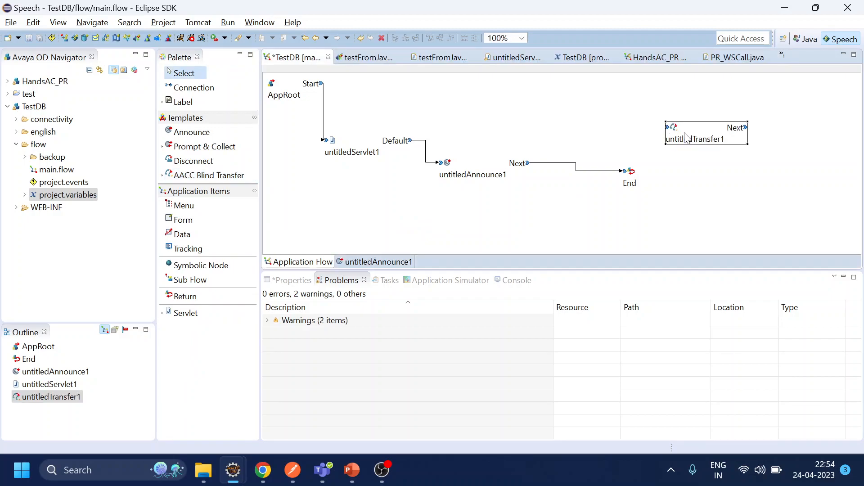
- Open untitledTransfer1 and show BlindTransfer properties: Transfer to AACC true, SIP protocol
{"action": "double_click", "coordinate": [706, 138]}
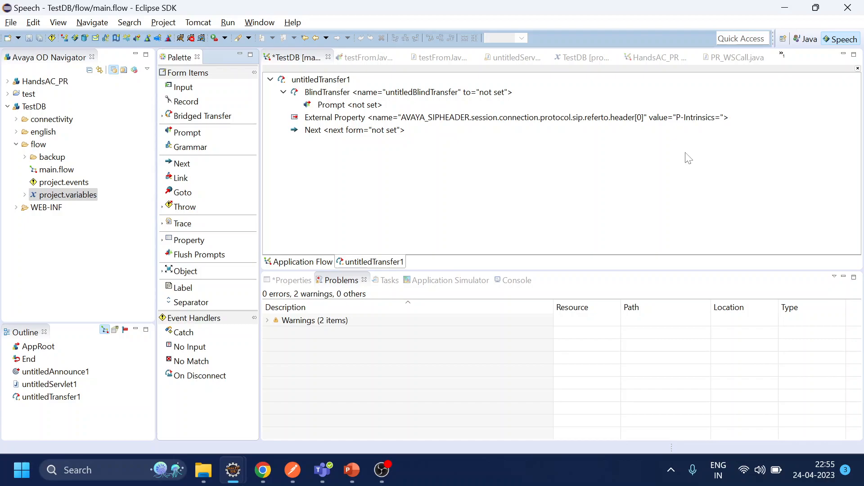
{"action": "left_click", "coordinate": [407, 91]}
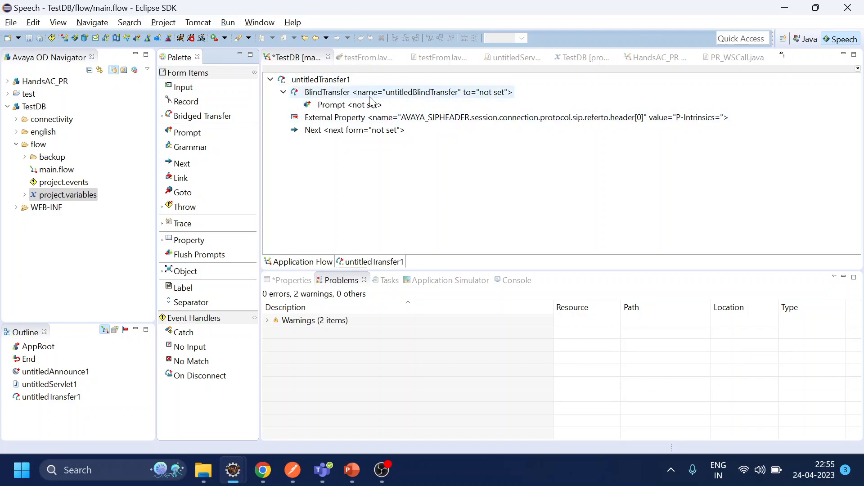
{"action": "mouse_move", "coordinate": [359, 96]}
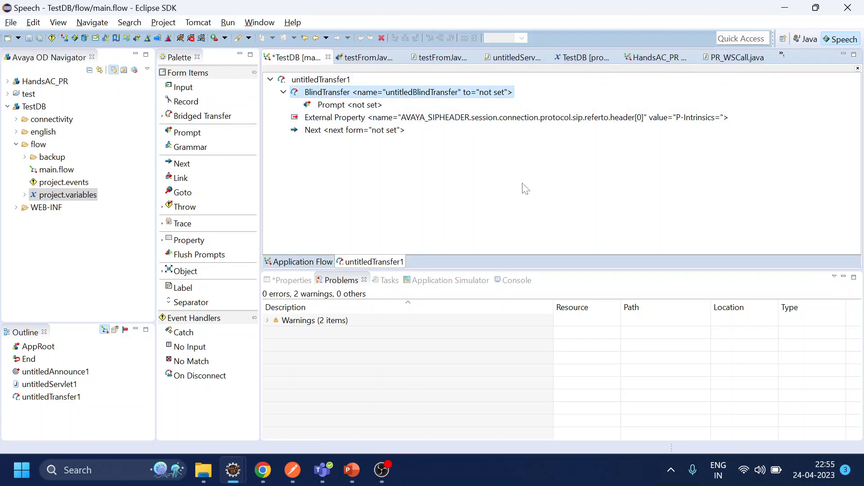
{"action": "left_click", "coordinate": [350, 105]}
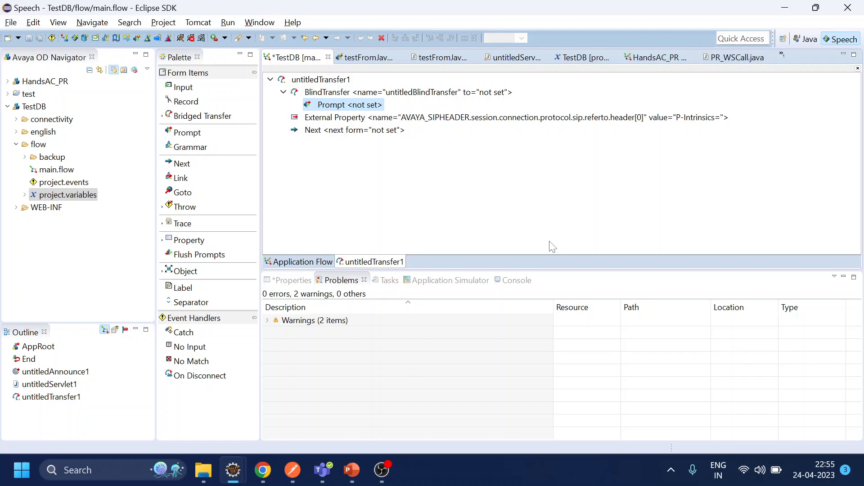
{"action": "mouse_move", "coordinate": [520, 209]}
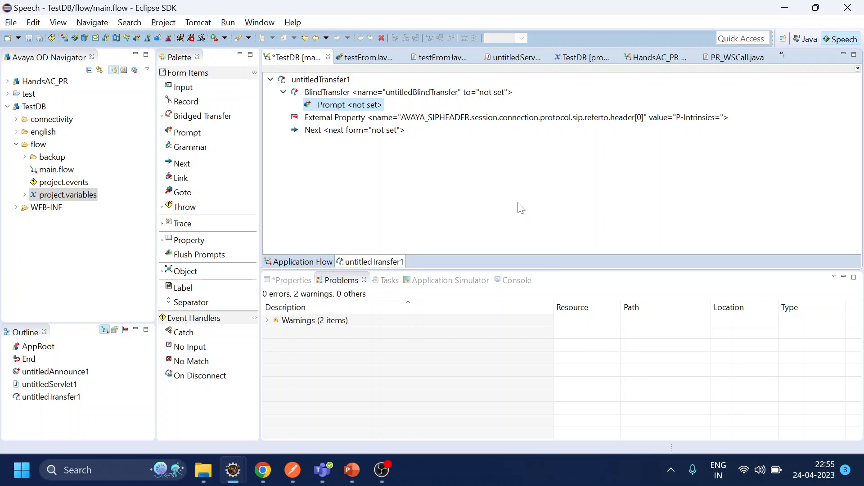
{"action": "mouse_move", "coordinate": [364, 179]}
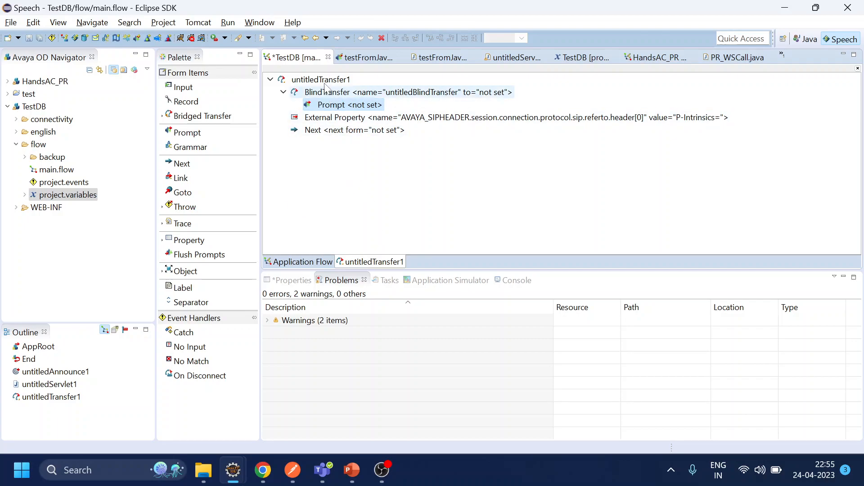
{"action": "left_click", "coordinate": [294, 280]}
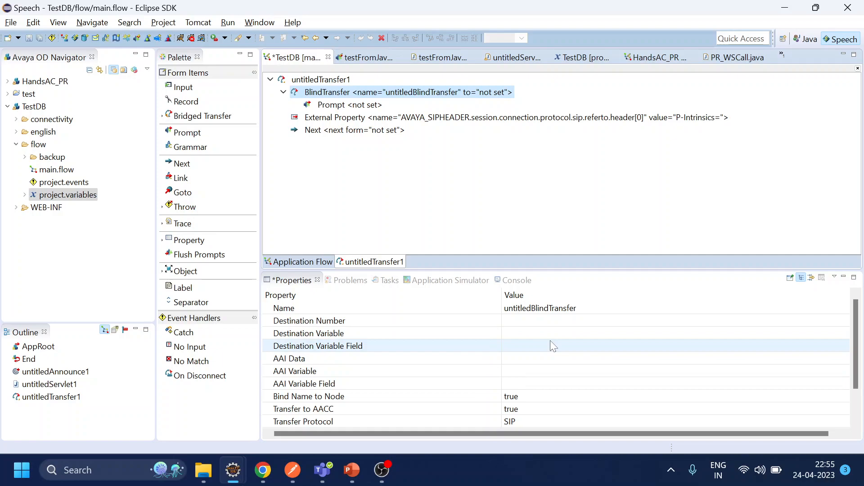
{"action": "left_click", "coordinate": [385, 320]}
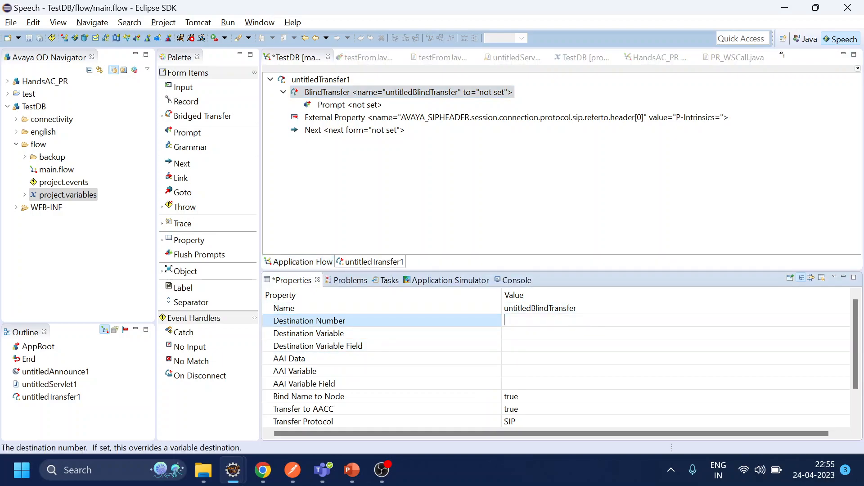
{"action": "left_click", "coordinate": [308, 334]}
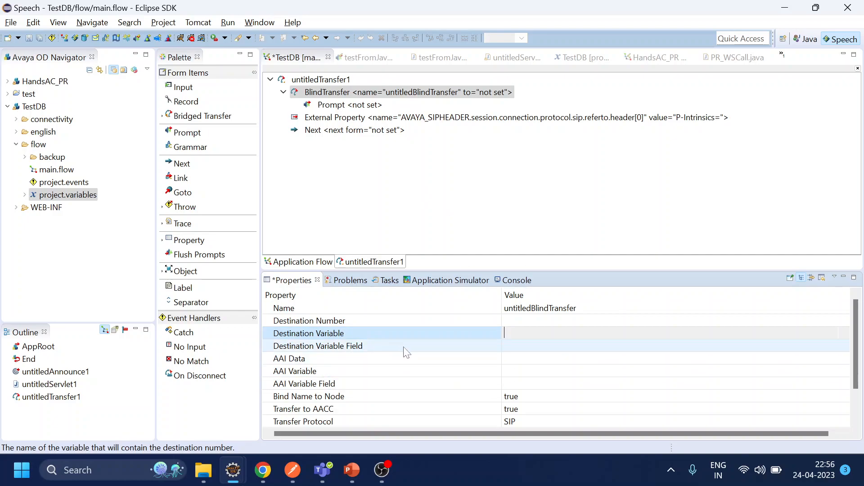
{"action": "left_click", "coordinate": [289, 359]}
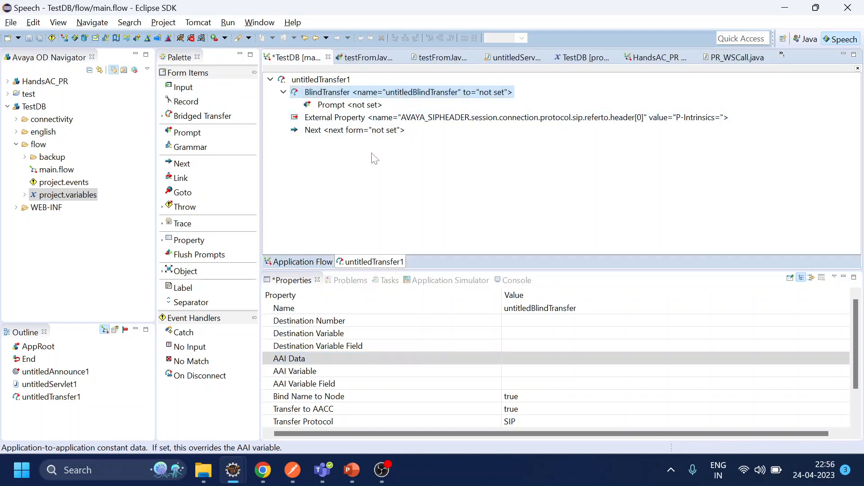
{"action": "left_click", "coordinate": [309, 320]}
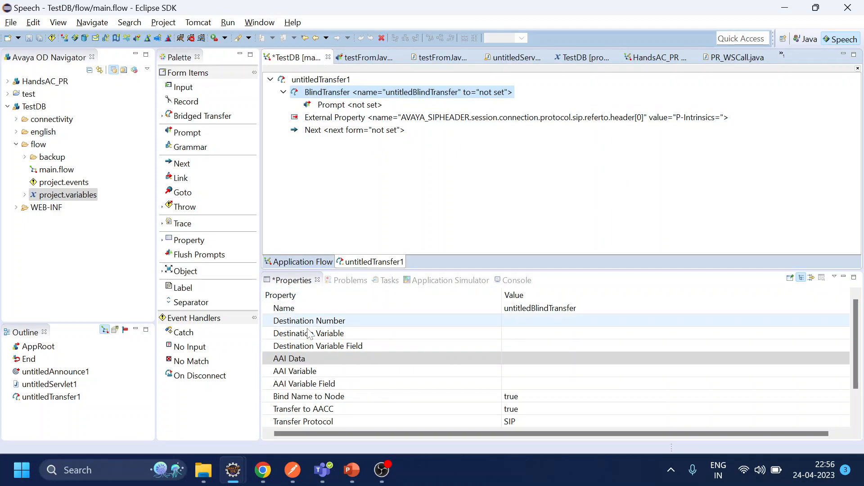
{"action": "left_click", "coordinate": [289, 358]}
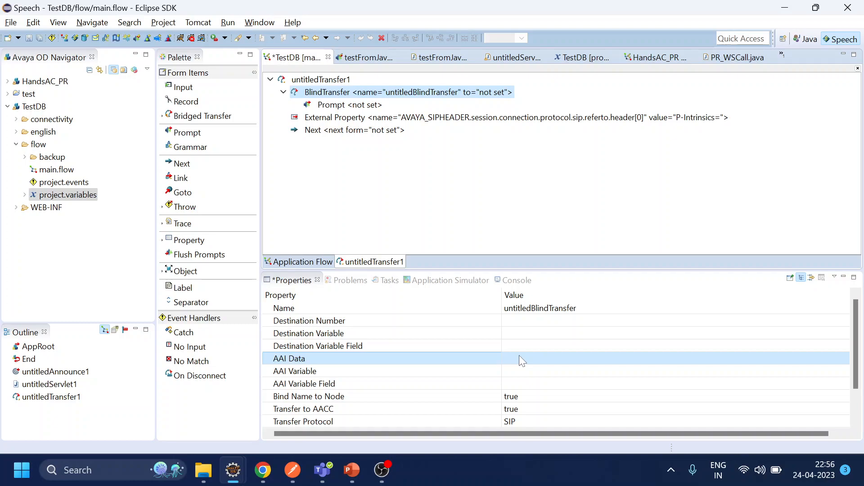
{"action": "left_click", "coordinate": [294, 371]}
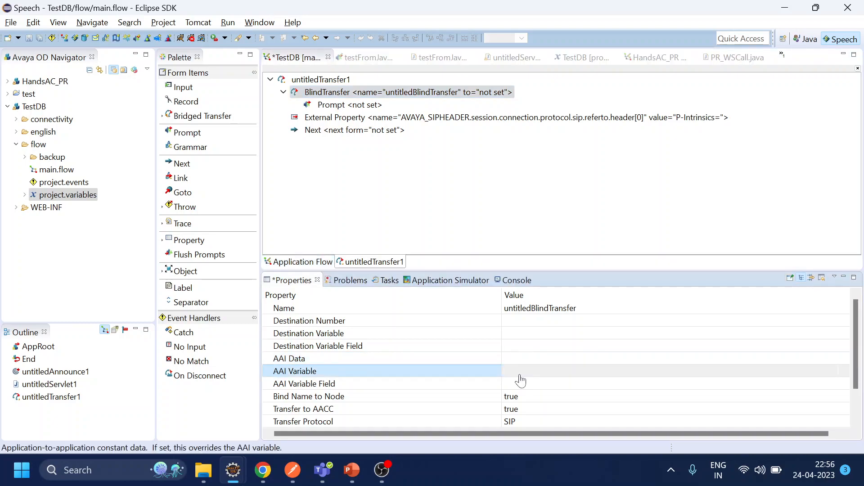
{"action": "left_click", "coordinate": [304, 383]}
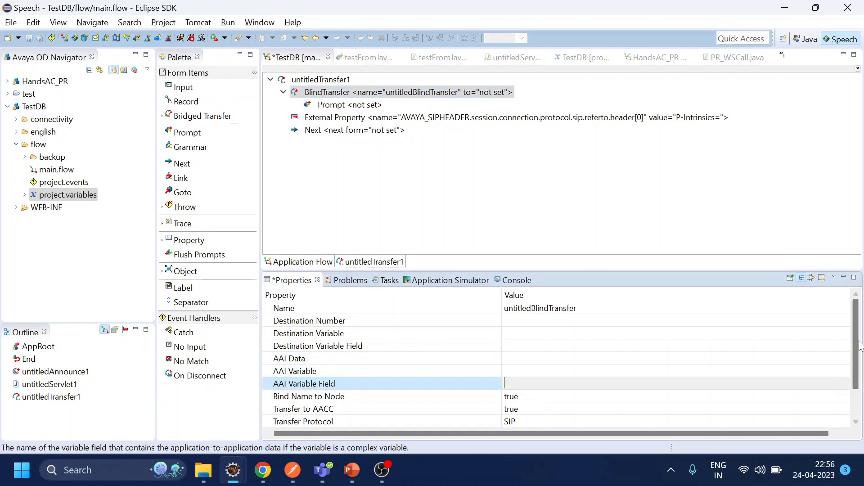
{"action": "scroll", "scroll_direction": "down", "scroll_amount": 3}
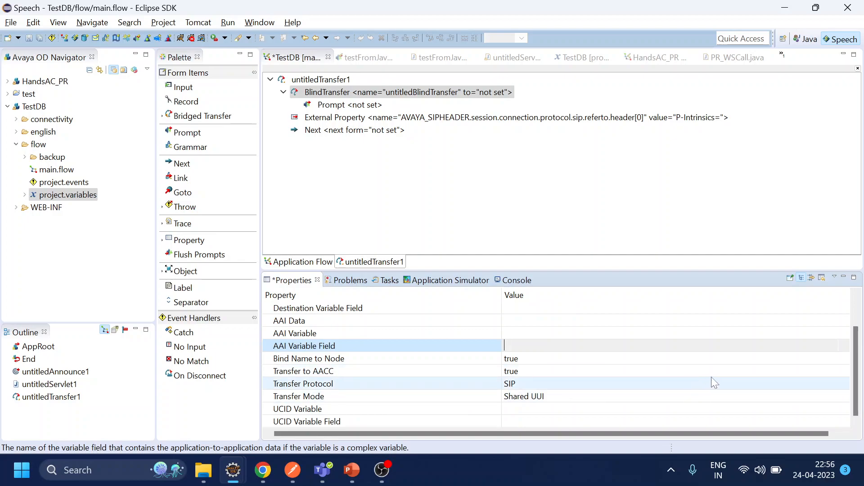
{"action": "left_click", "coordinate": [672, 384]}
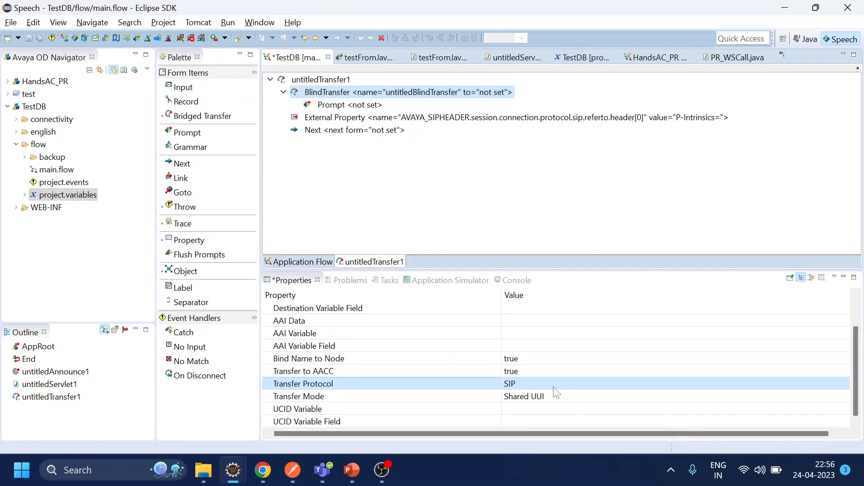
{"action": "left_click", "coordinate": [298, 397]}
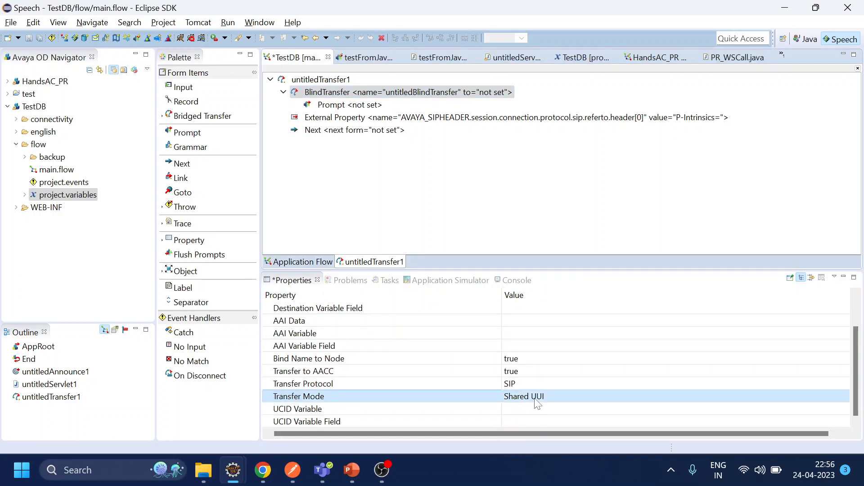
{"action": "left_click", "coordinate": [524, 396]}
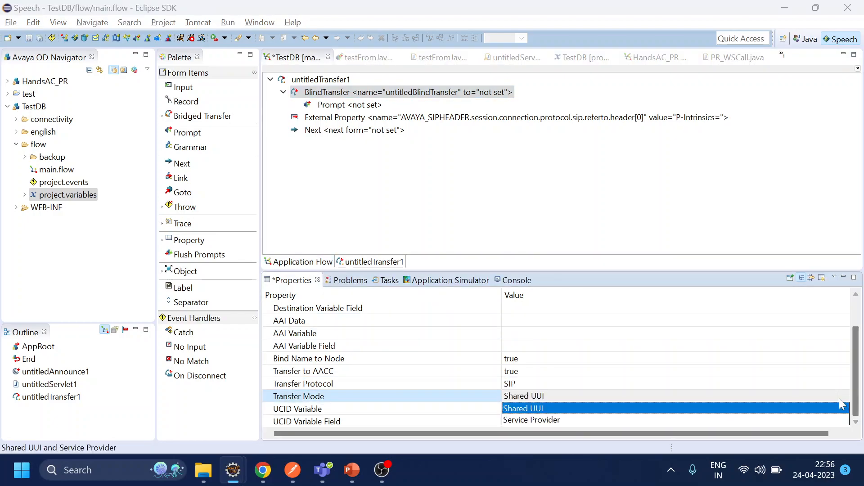
{"action": "left_click", "coordinate": [522, 408]}
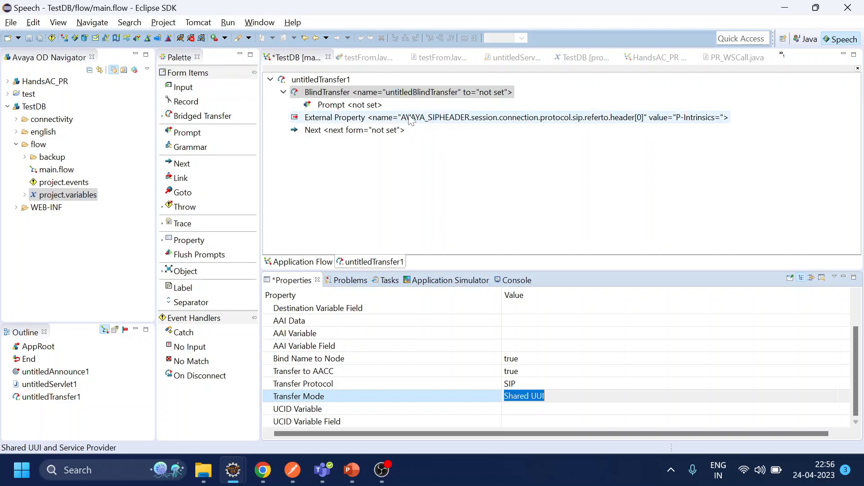
- Inspect the External Property, then return to the Application Flow diagram
{"action": "left_click", "coordinate": [349, 105]}
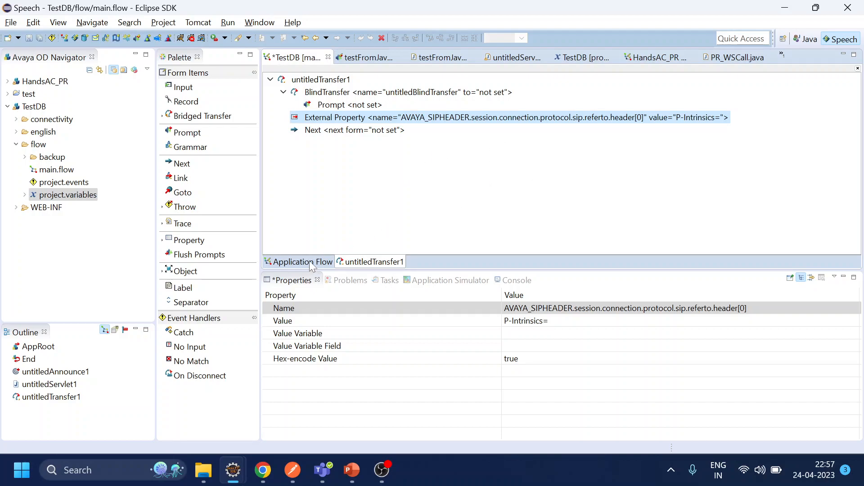
{"action": "left_click", "coordinate": [303, 261]}
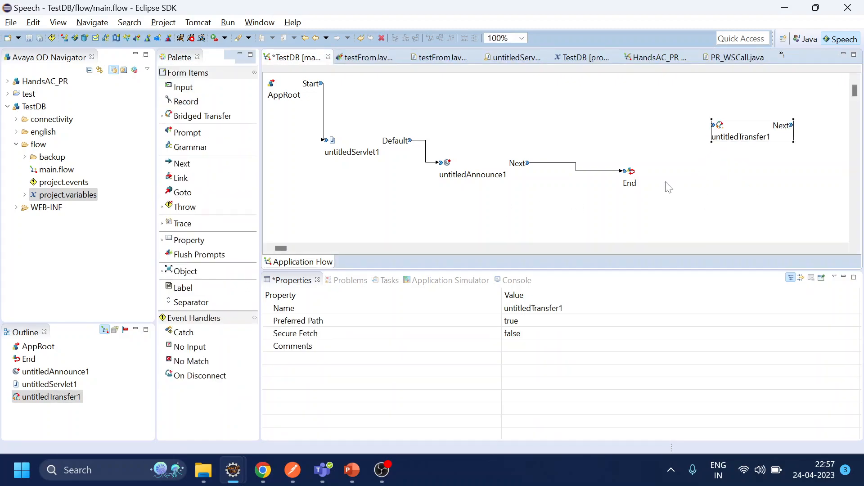
- Open untitledTransfer1's contents for editing from the application flow
{"action": "double_click", "coordinate": [751, 136]}
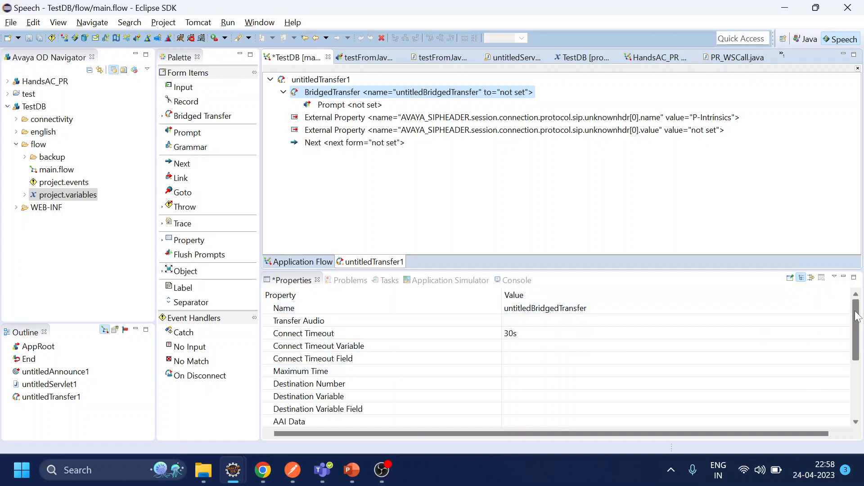
- Set the BridgedTransfer Connect Timeout to 60 and review the remaining properties
{"action": "left_click", "coordinate": [283, 308]}
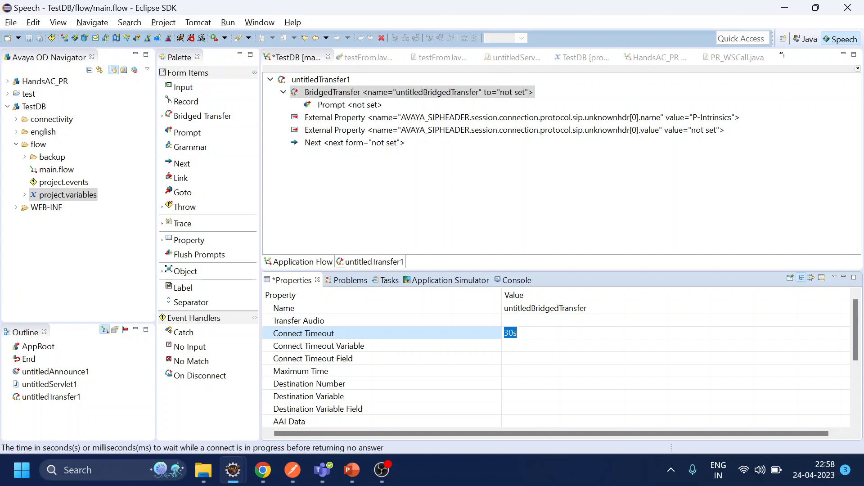
{"action": "type", "text": "60"}
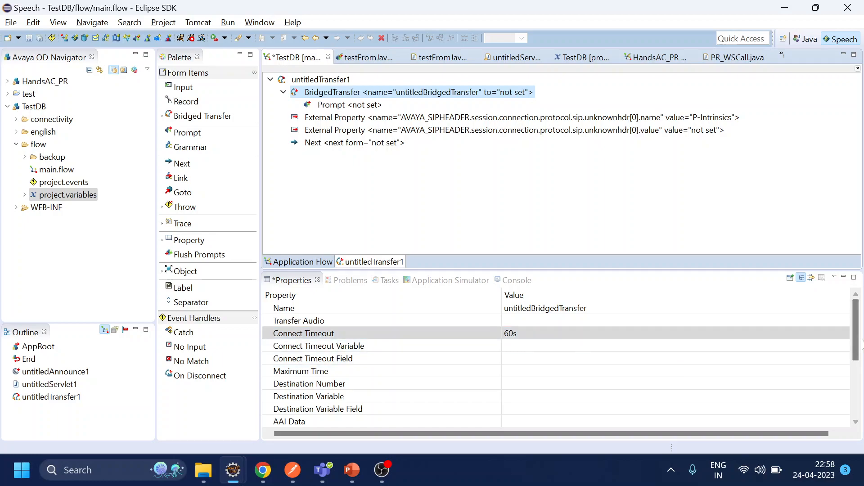
{"action": "scroll", "scroll_direction": "down", "scroll_amount": 3}
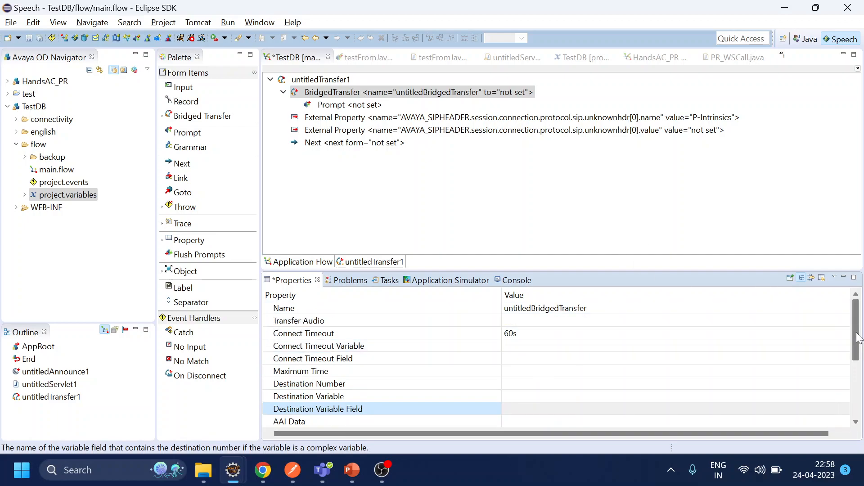
{"action": "scroll", "scroll_direction": "down", "scroll_amount": 3}
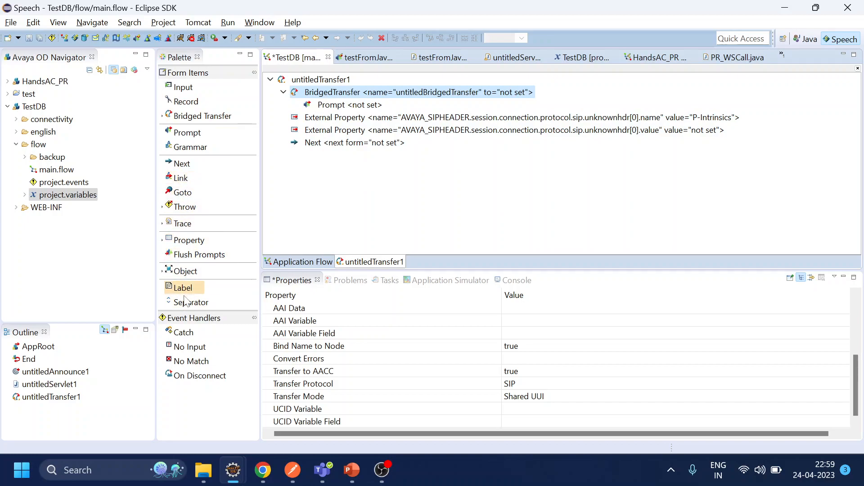
{"action": "mouse_move", "coordinate": [185, 332]}
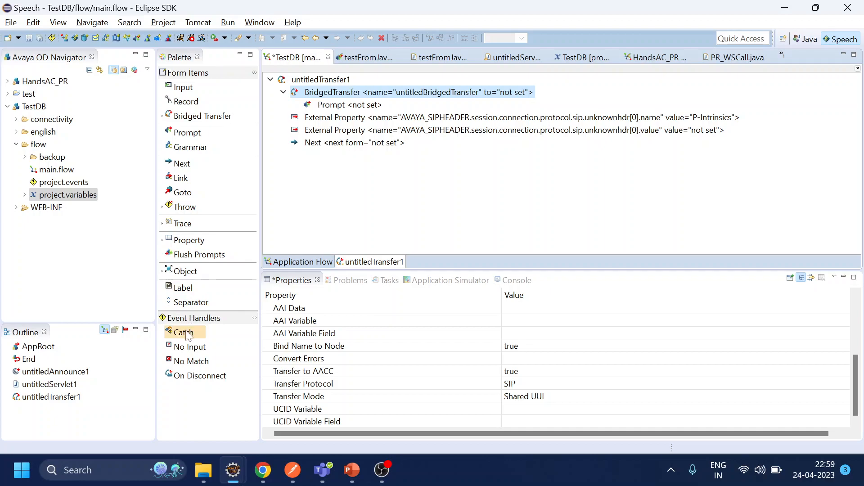
- Add a Catch event handler to the transfer node and reselect the BridgedTransfer
{"action": "left_click", "coordinate": [184, 331]}
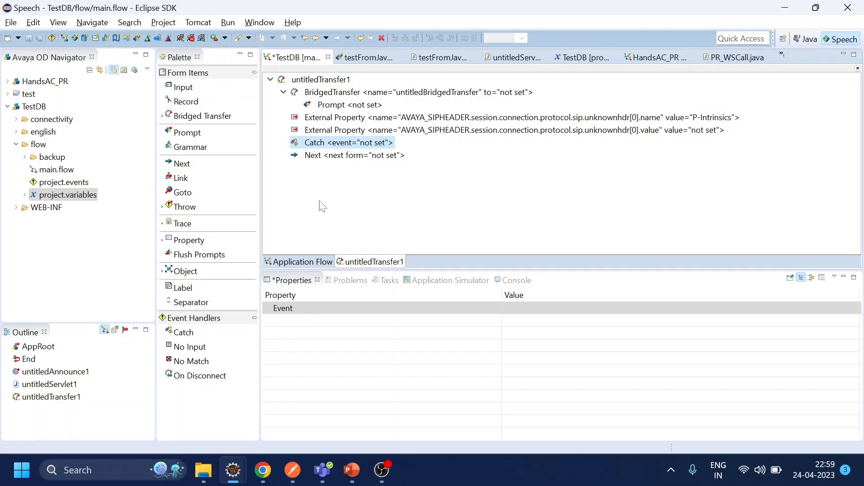
{"action": "left_click", "coordinate": [354, 155]}
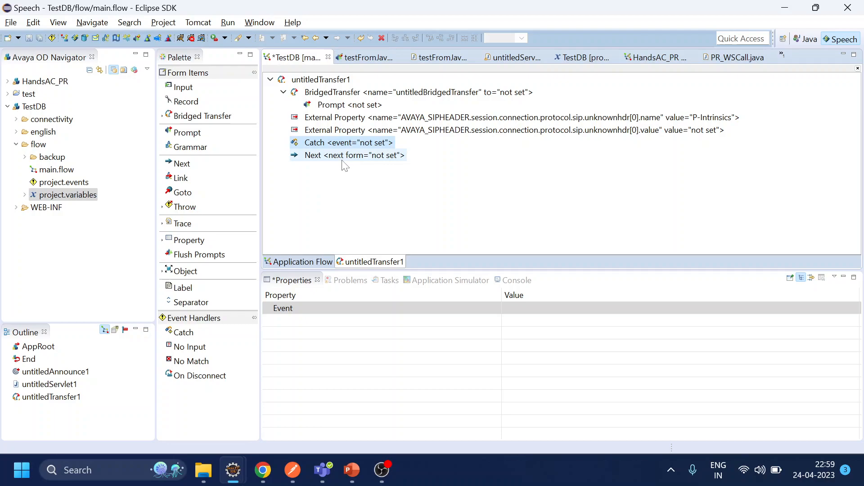
{"action": "left_click", "coordinate": [418, 92]}
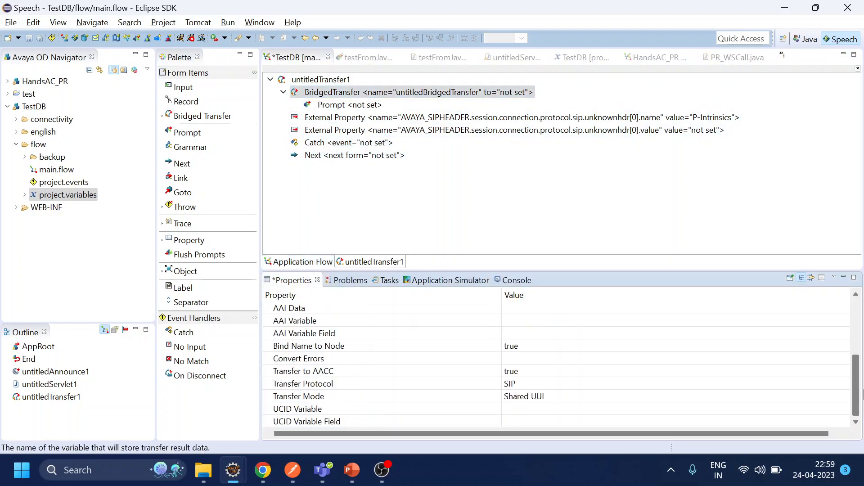
- Inspect the AAI Data and AAI Variable properties, then return to the Application Flow
{"action": "left_click", "coordinate": [289, 308]}
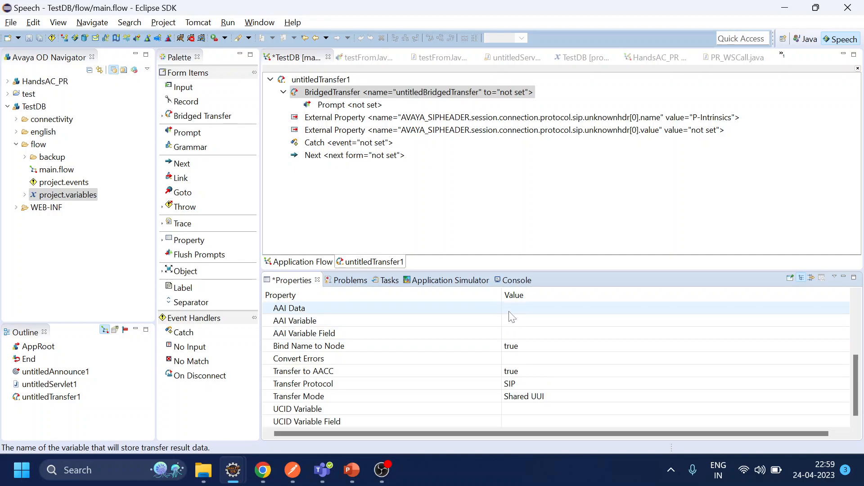
{"action": "left_click", "coordinate": [289, 308]}
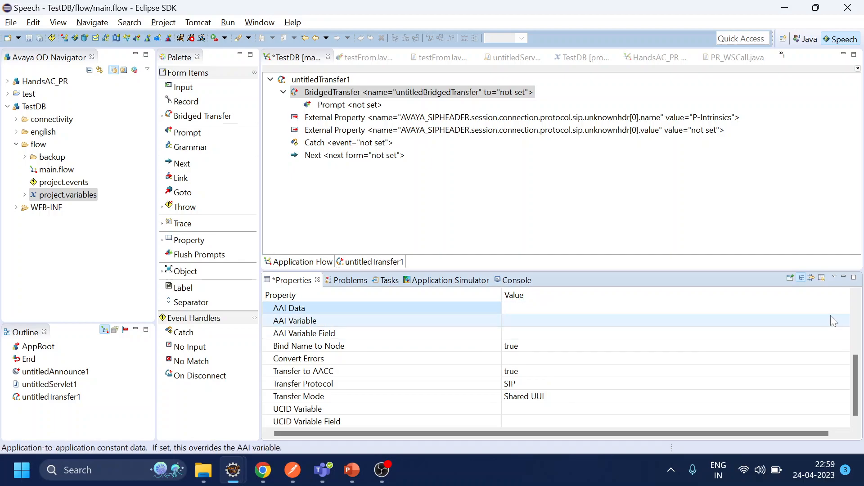
{"action": "left_click", "coordinate": [606, 308]}
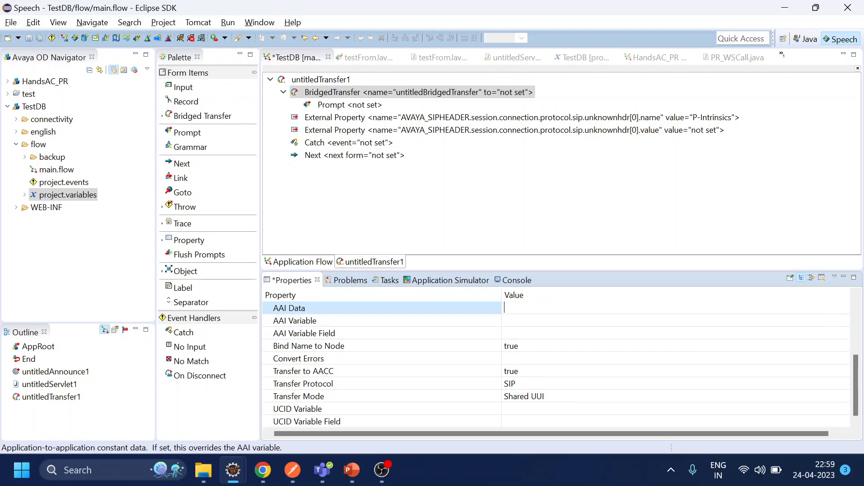
{"action": "left_click", "coordinate": [294, 321]}
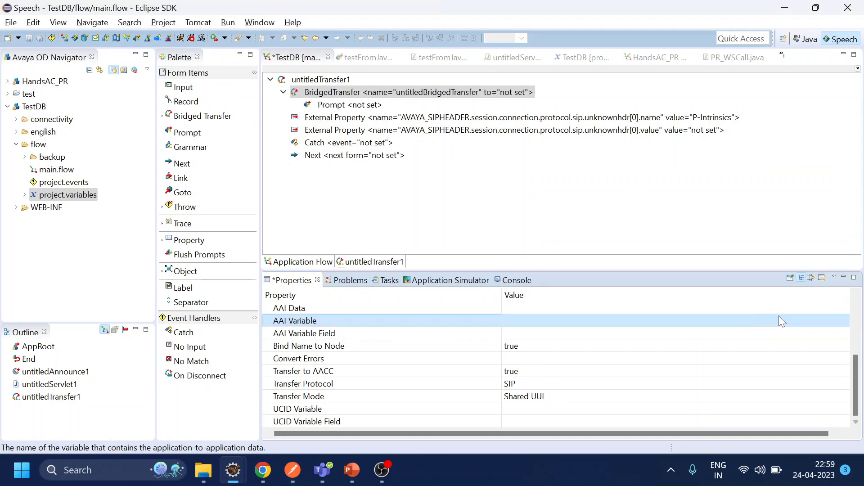
{"action": "left_click", "coordinate": [289, 308]}
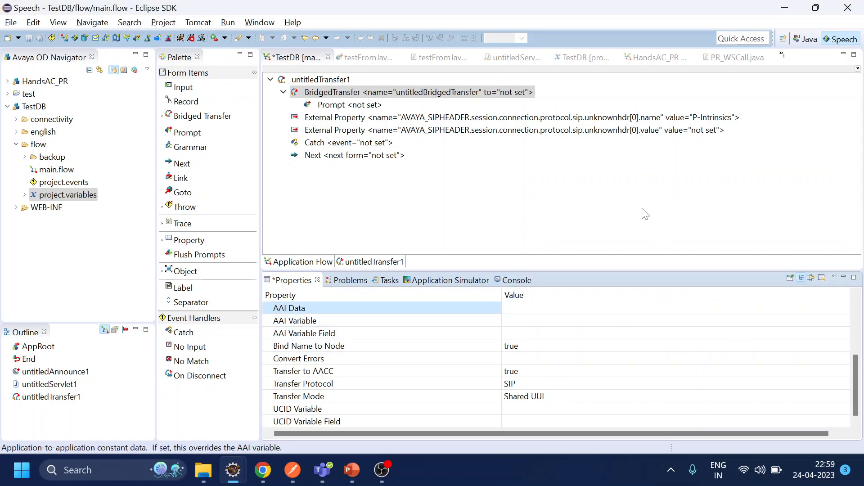
{"action": "mouse_move", "coordinate": [663, 228]}
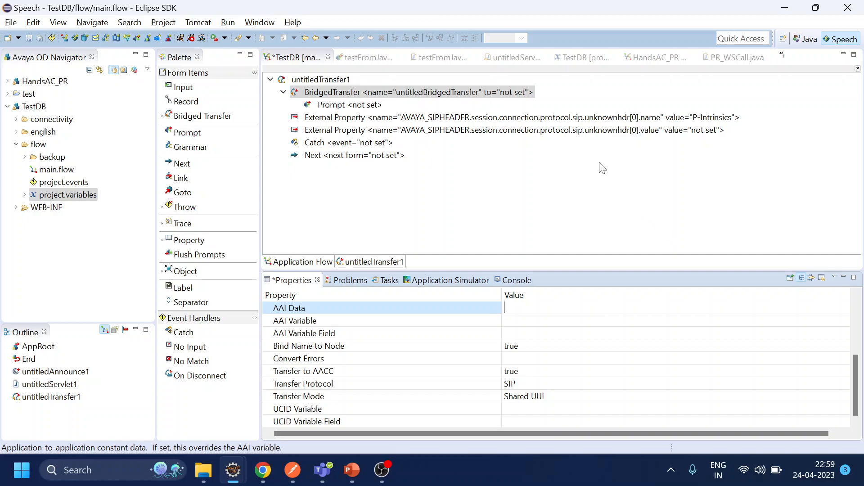
{"action": "left_click", "coordinate": [512, 130]}
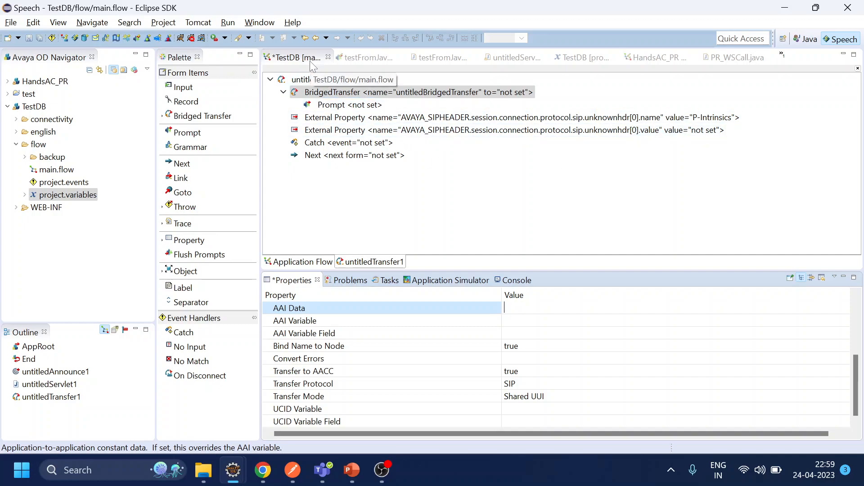
{"action": "mouse_move", "coordinate": [312, 64]}
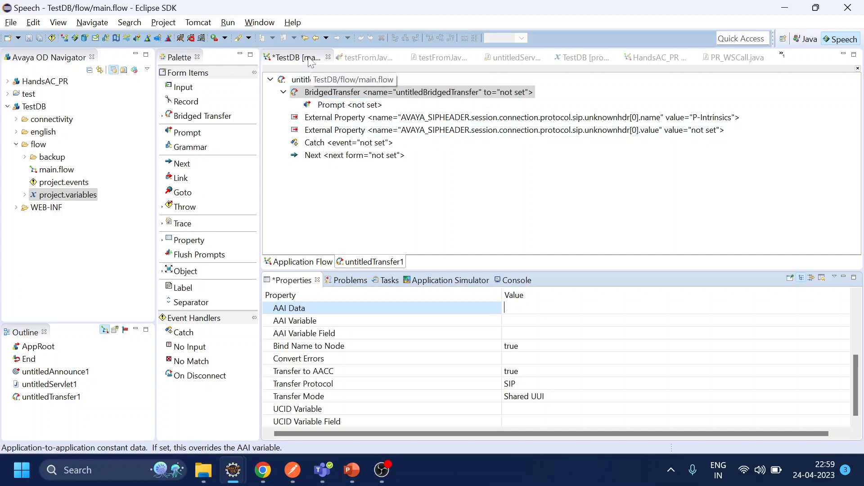
{"action": "mouse_move", "coordinate": [328, 220]}
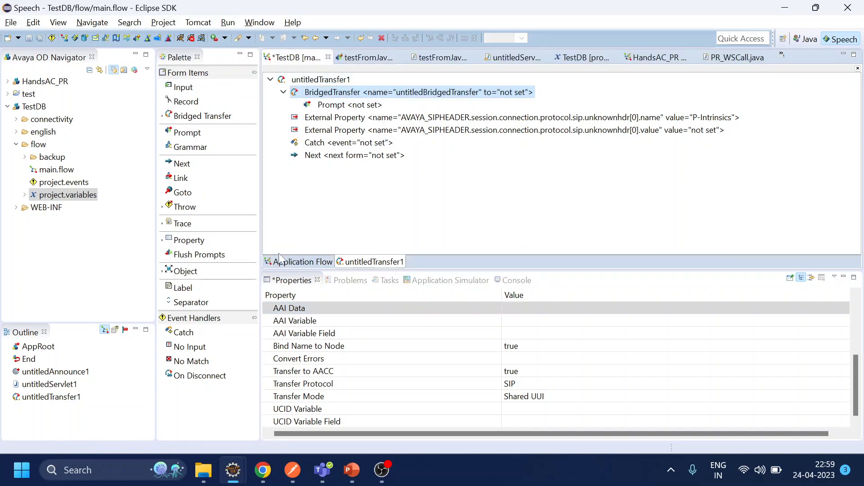
{"action": "left_click", "coordinate": [302, 261]}
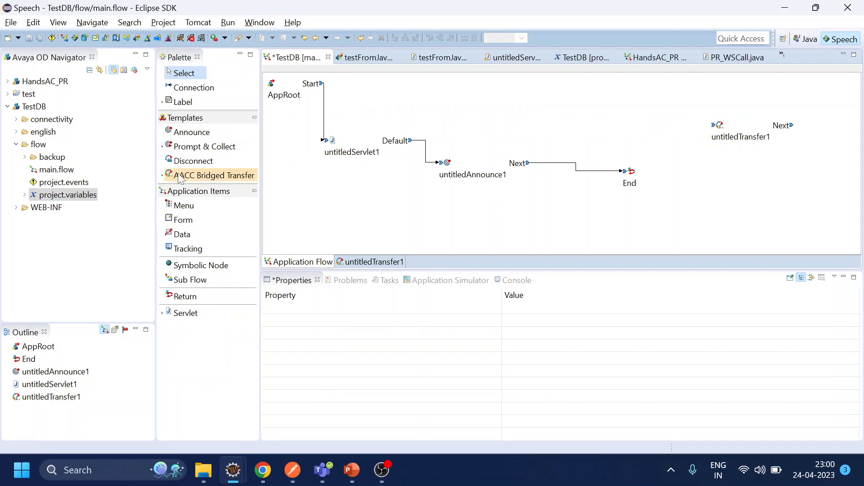
- Expand the AACC Bridged Transfer template group in the Palette
{"action": "left_click", "coordinate": [209, 176]}
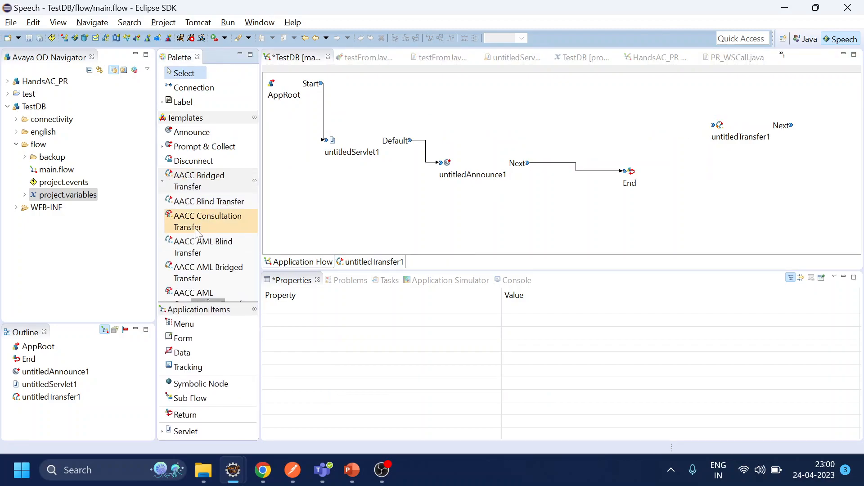
{"action": "mouse_move", "coordinate": [210, 224]}
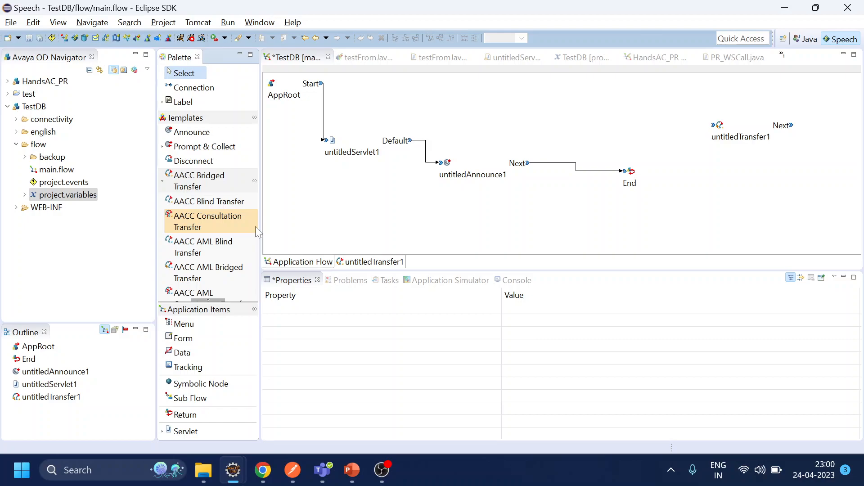
{"action": "mouse_move", "coordinate": [221, 181]}
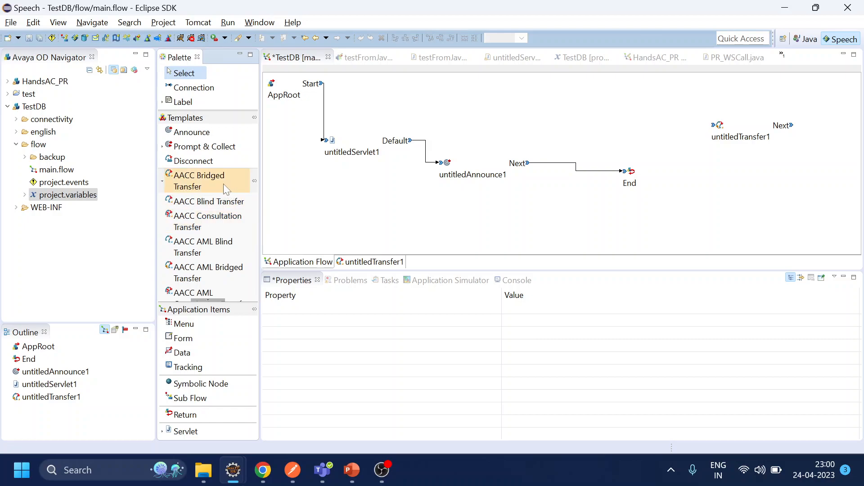